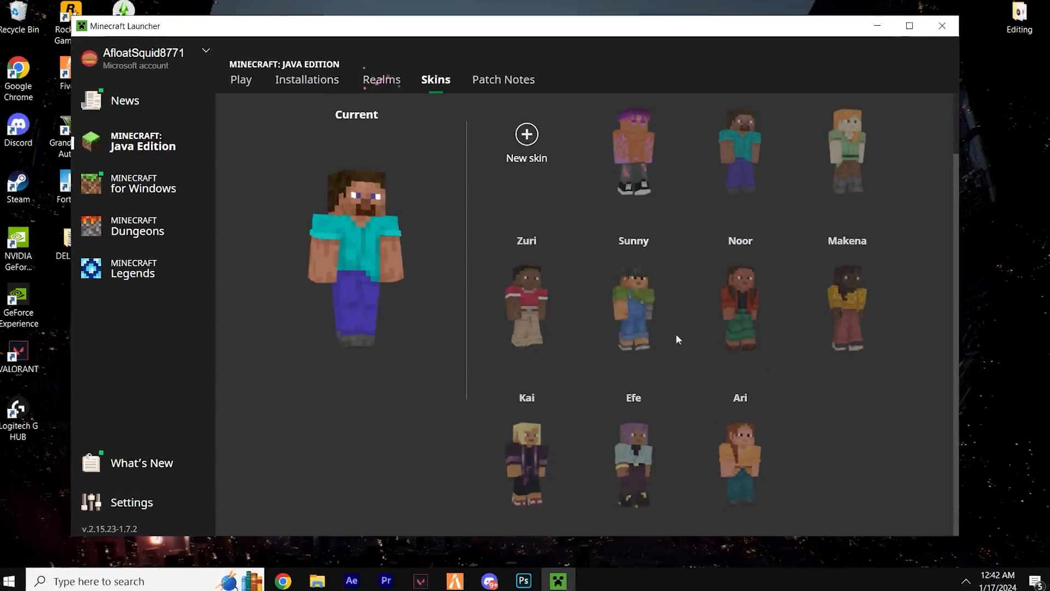
Switch from the launcher's Skins tab to Chrome and search Google for skindex.com
click(526, 466)
text(skindex.co)
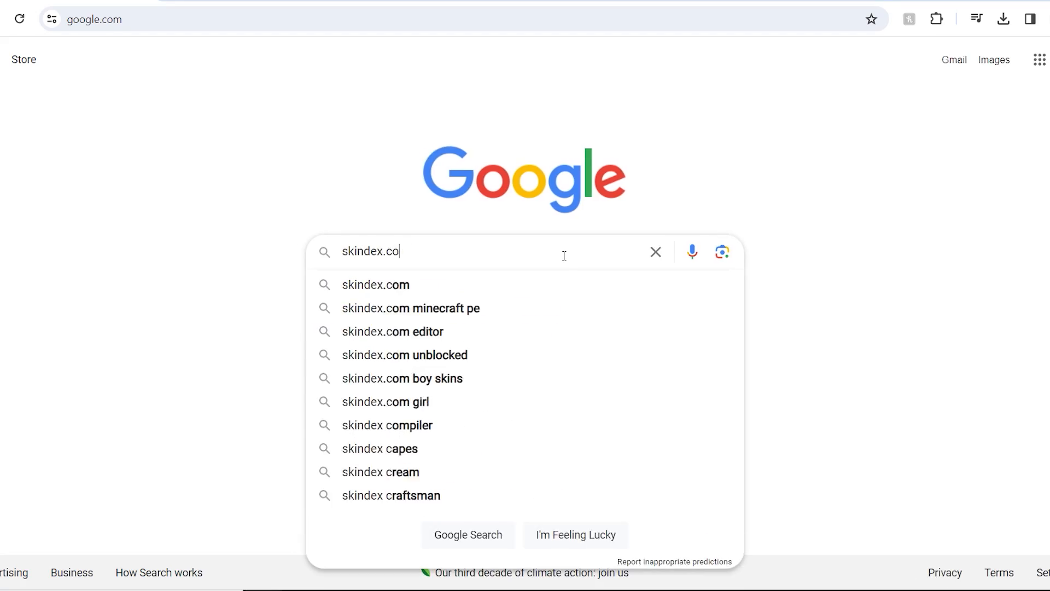
Open skindex.com from the Google suggestion, show Latest skins and focus the Skins search box
click(376, 285)
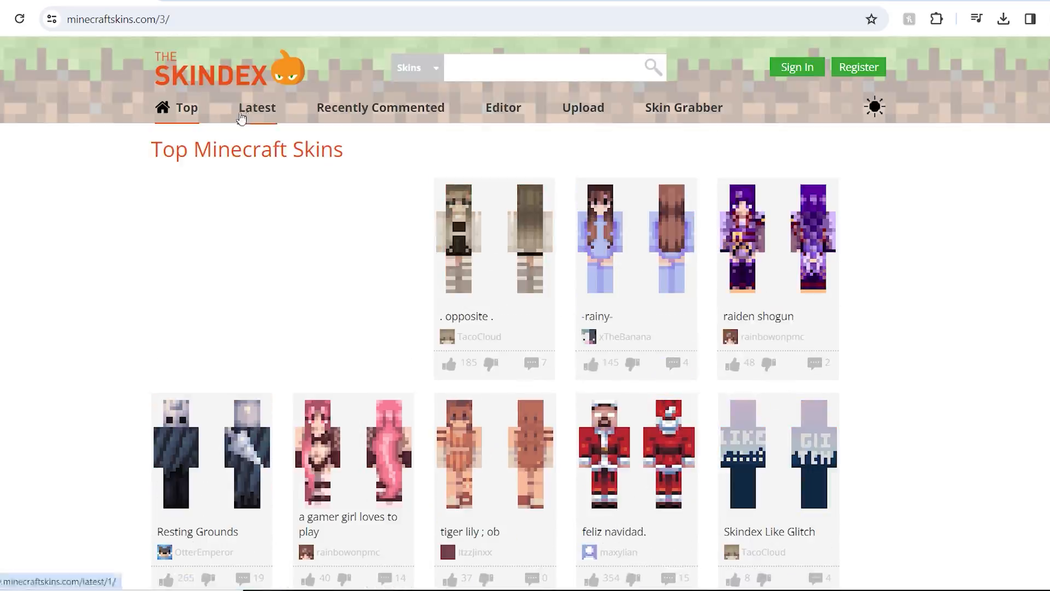
click(256, 107)
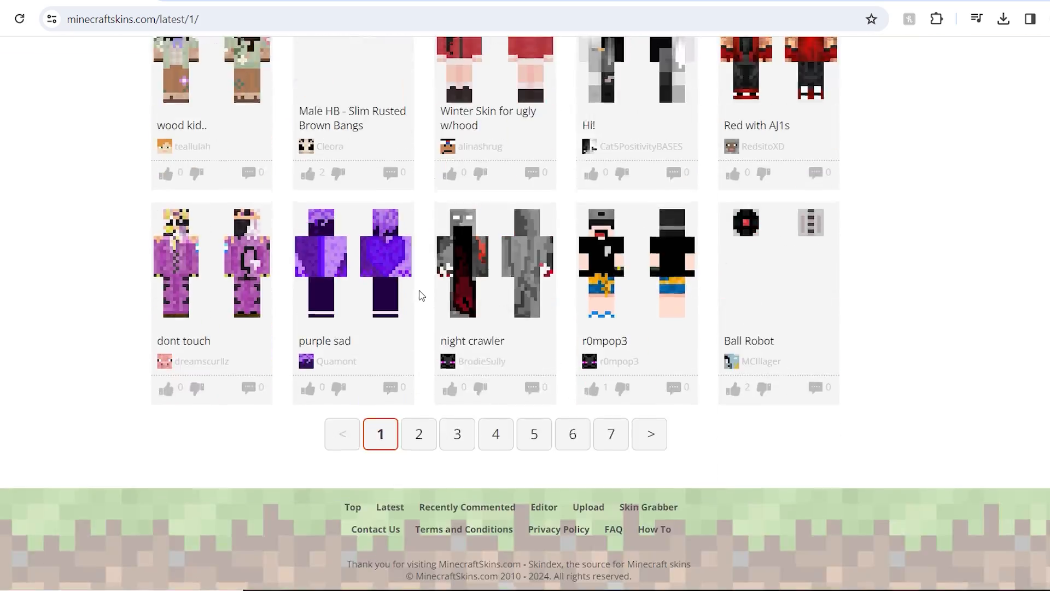
click(534, 433)
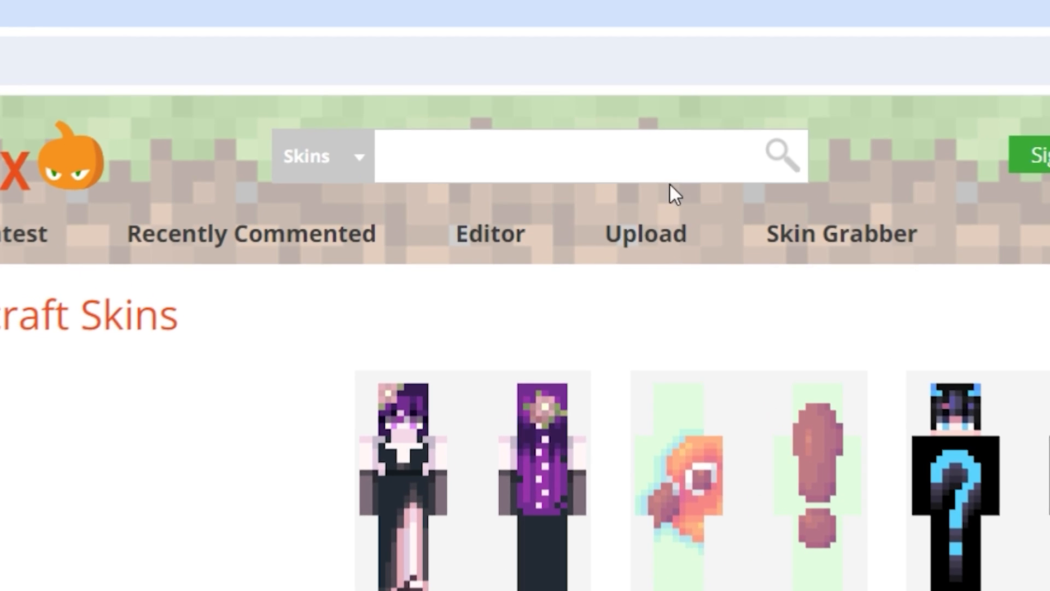
Search Skindex for 'mario' and open the It's Me! Mario! (StateBros Request) skin page
text(mario)
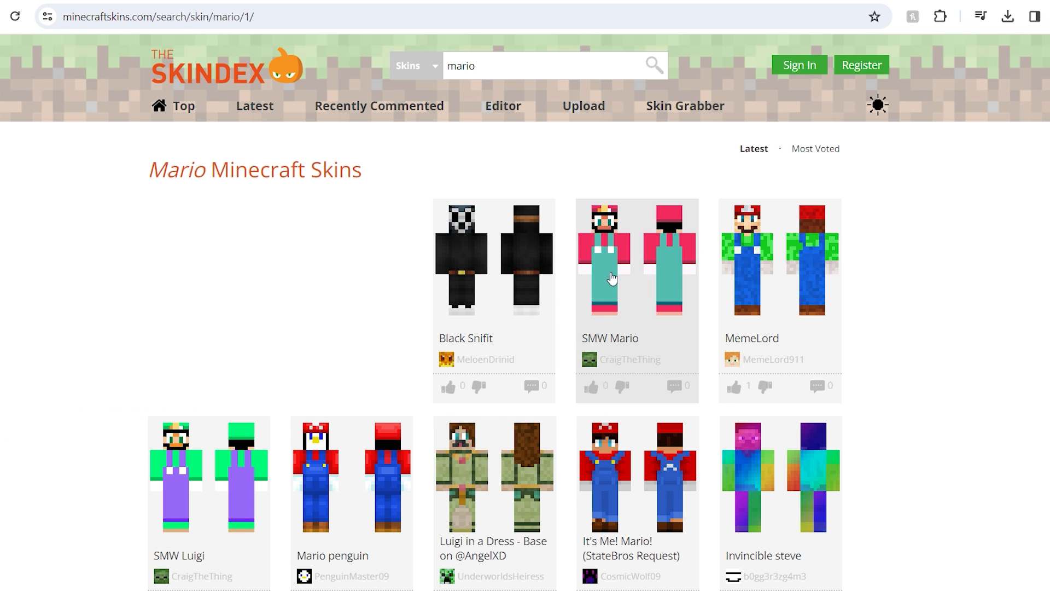
scroll(down, 3)
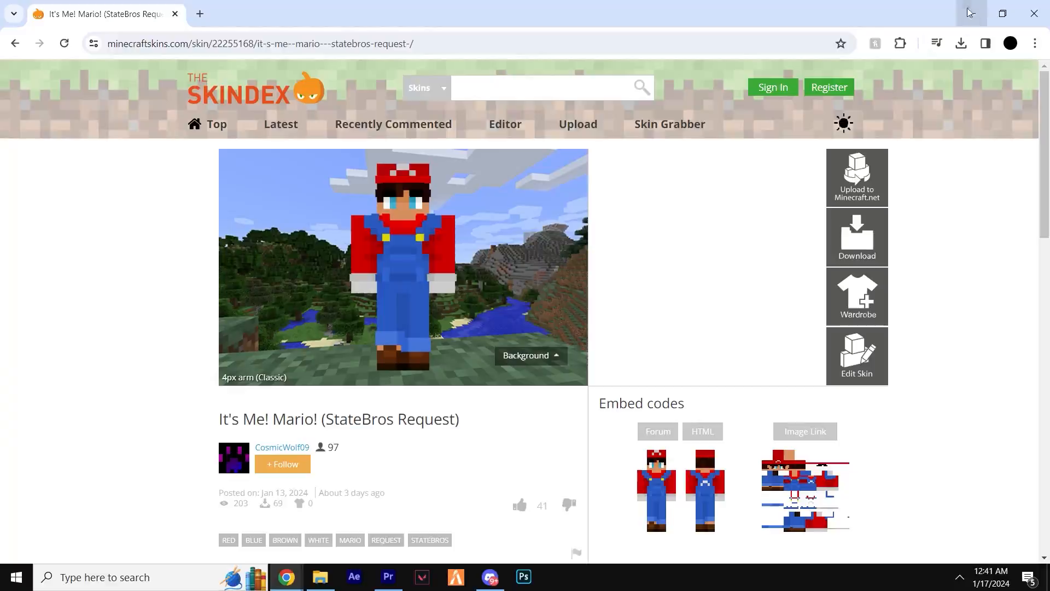
Return to the launcher's skin library and apply the default Kai skin as current
click(557, 576)
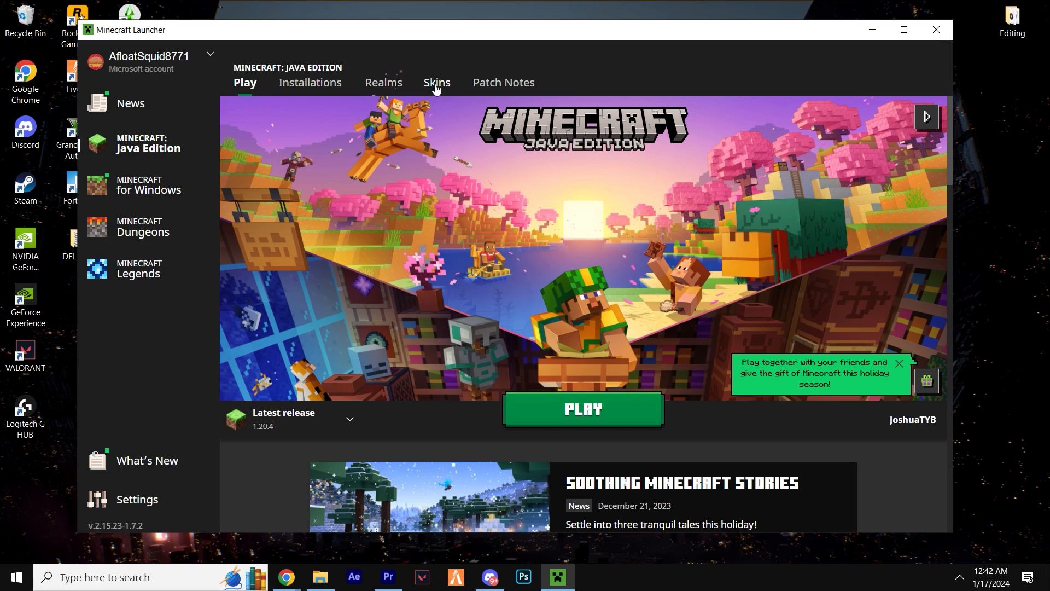
click(438, 83)
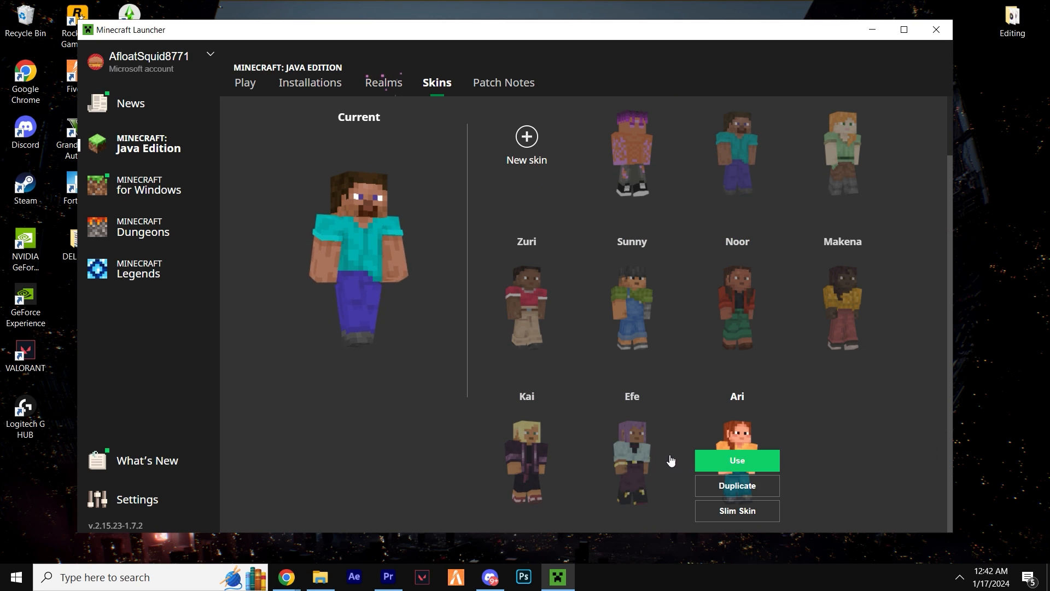
click(737, 460)
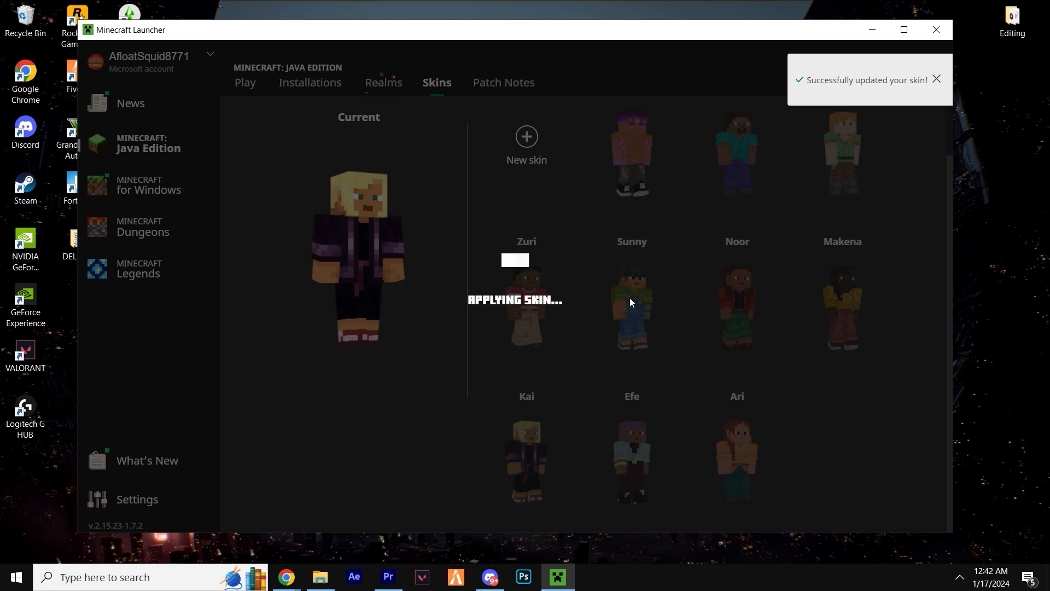
Create a new skin named 'mario skin' with the Vanilla cape using the Mario PNG from Downloads
click(526, 135)
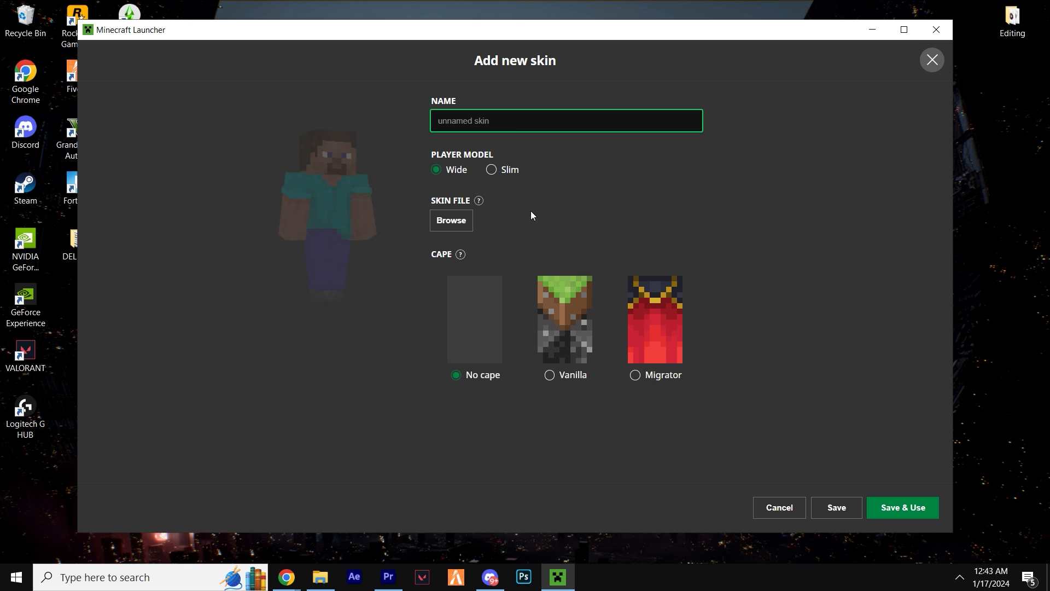
text(mario skin)
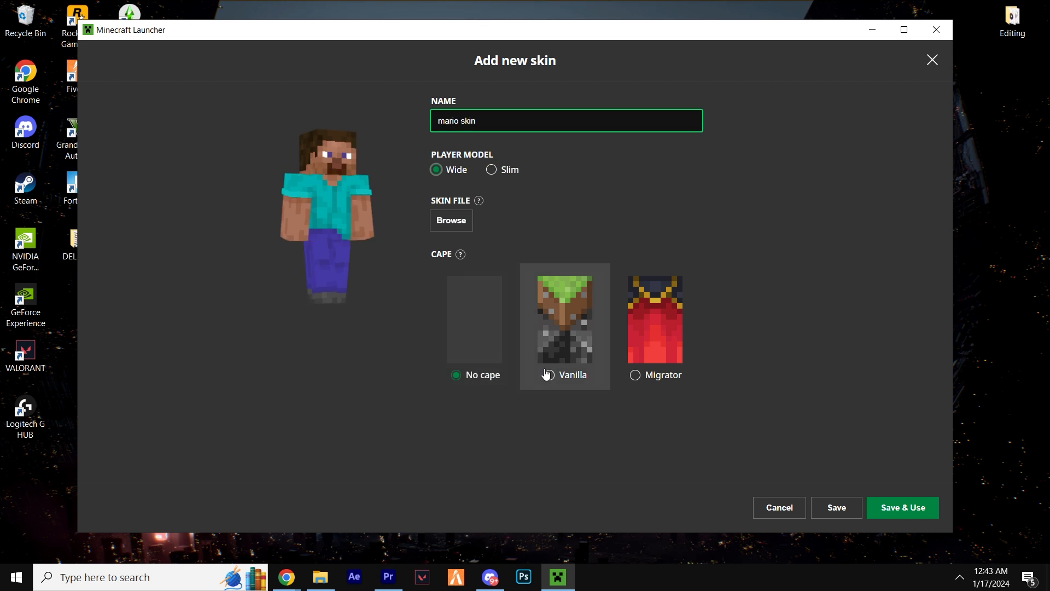
click(550, 374)
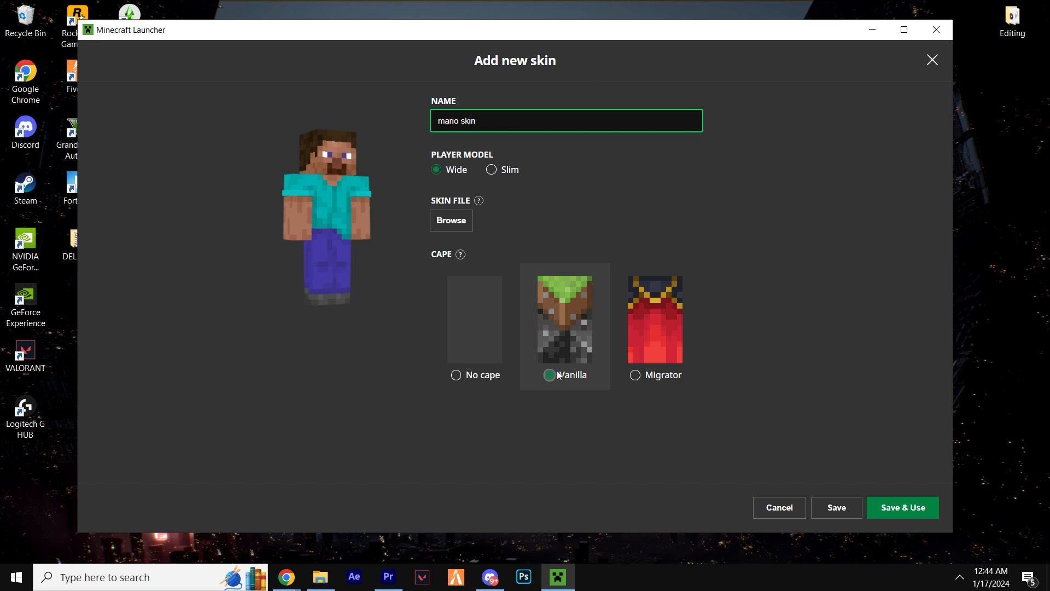
click(451, 221)
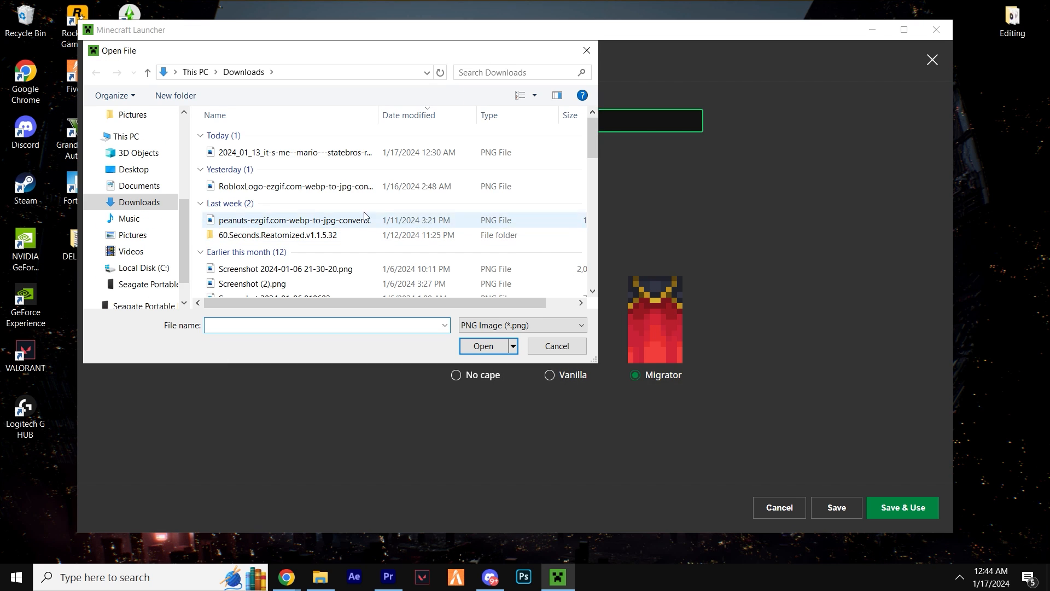
click(294, 152)
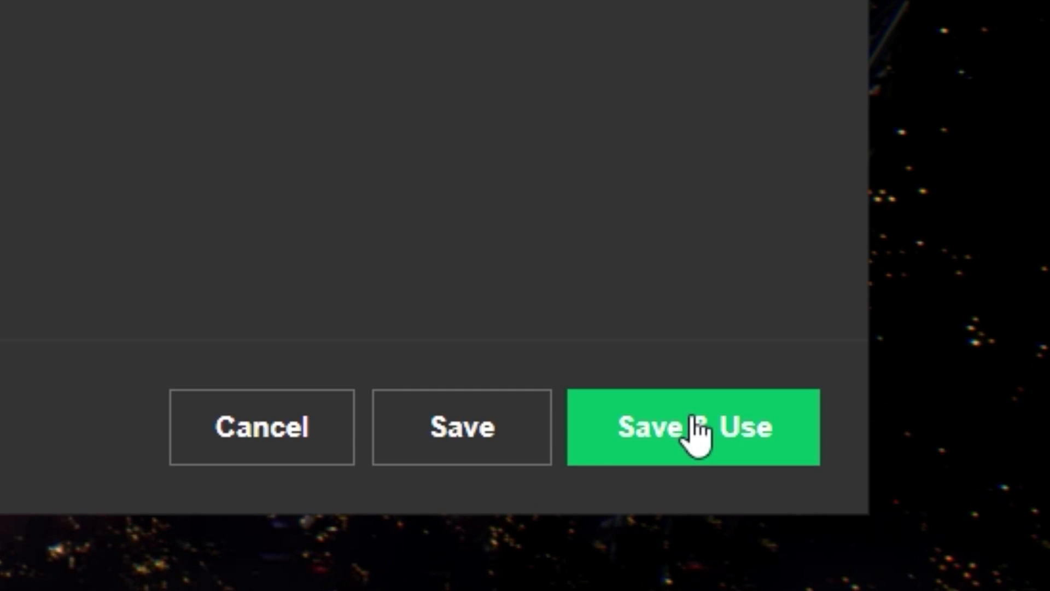
Save and apply the mario skin, then launch the game with it
click(697, 432)
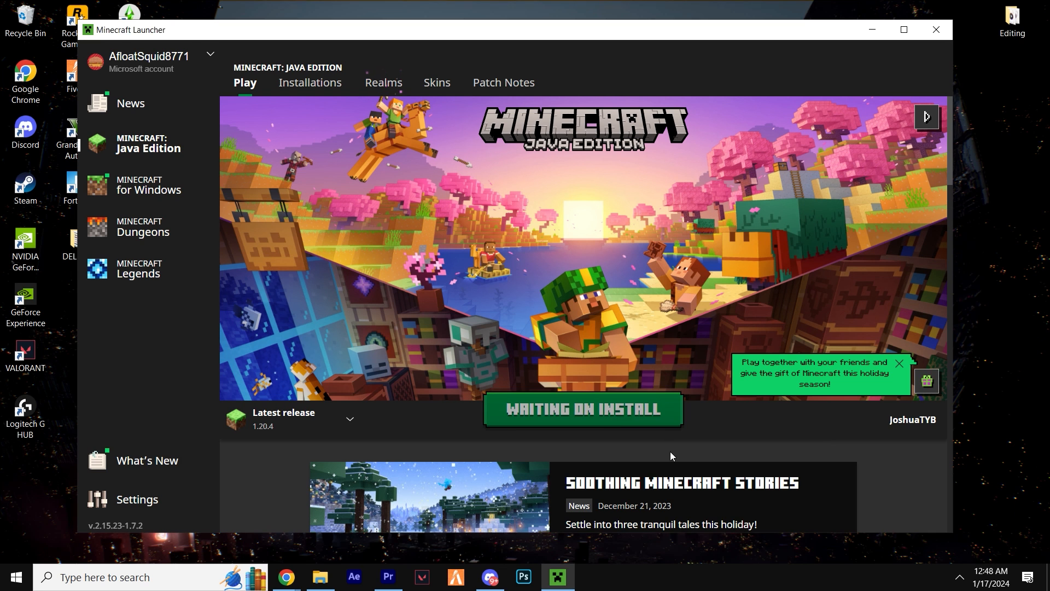
click(583, 409)
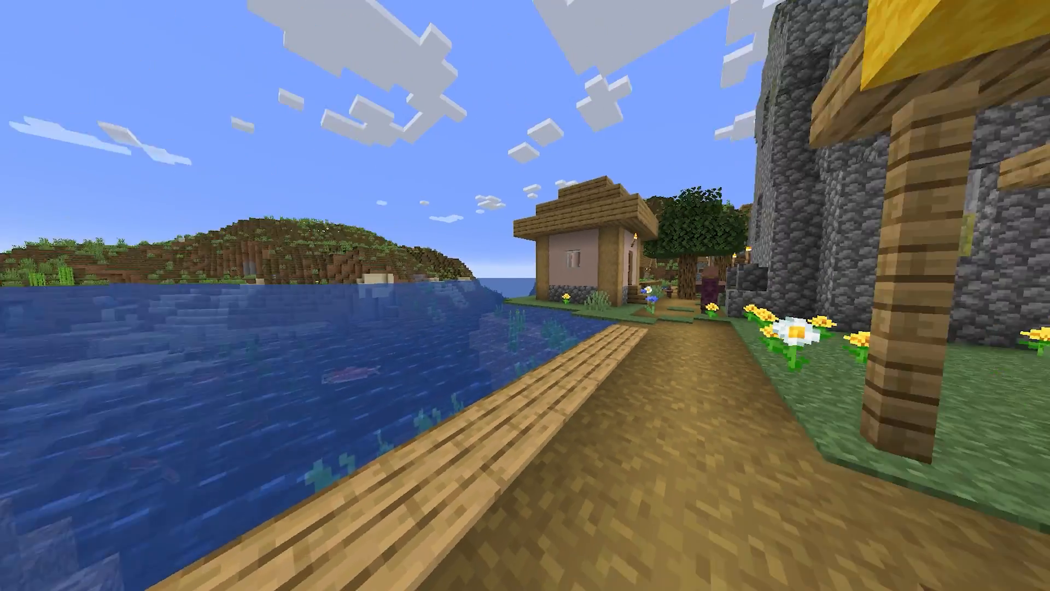